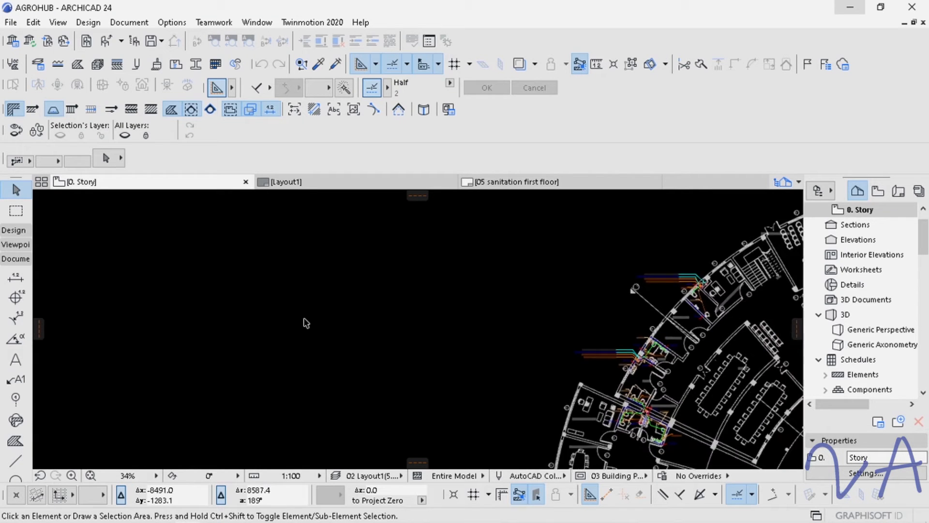
Step: Zoom around the sanitation floor plan to look over the piping before marking the marquee area
scroll("down", 3)
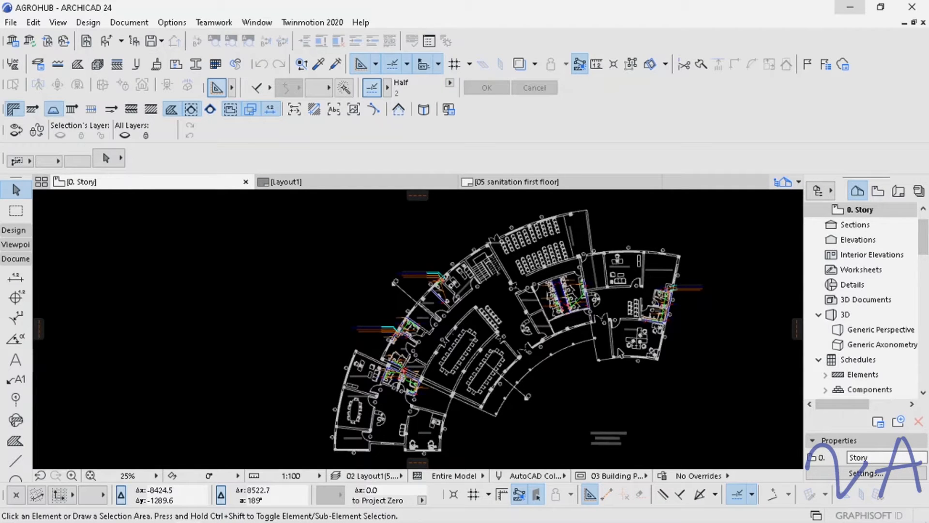
mouse_move(445, 332)
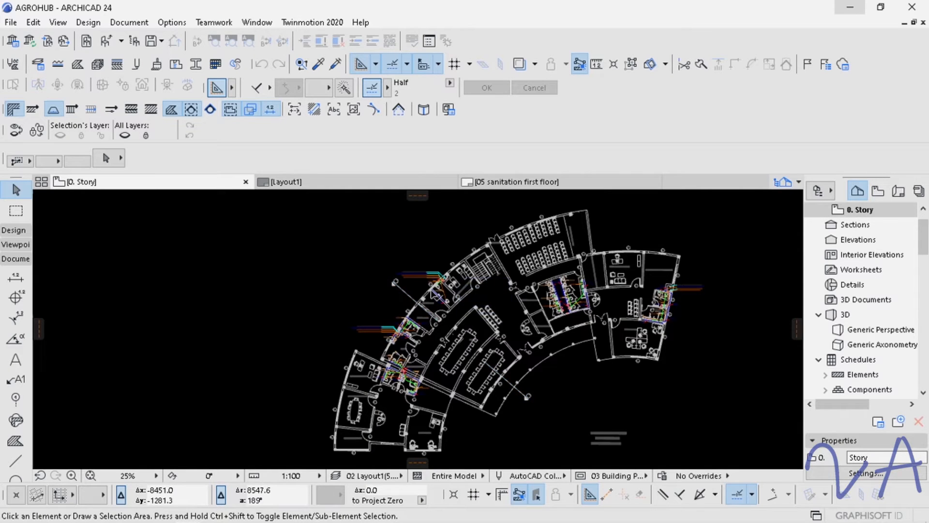
scroll("up", 3)
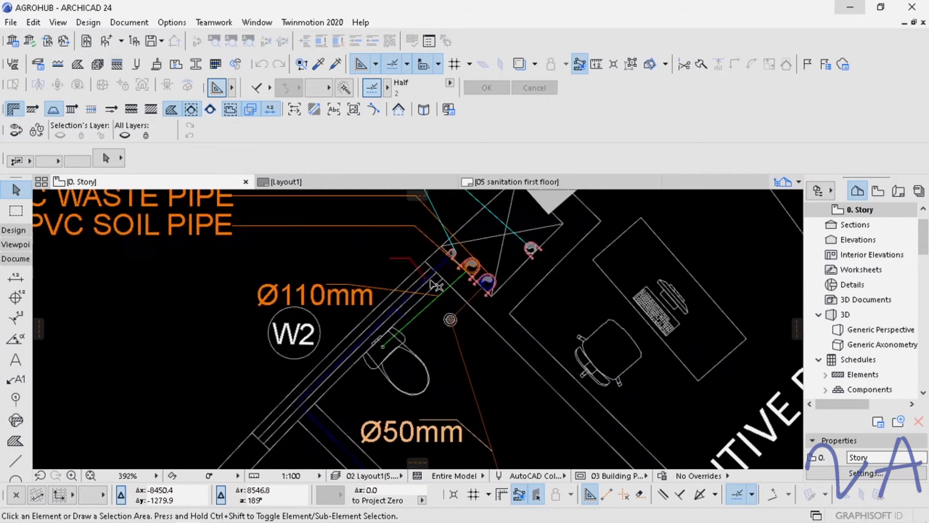
mouse_move(437, 274)
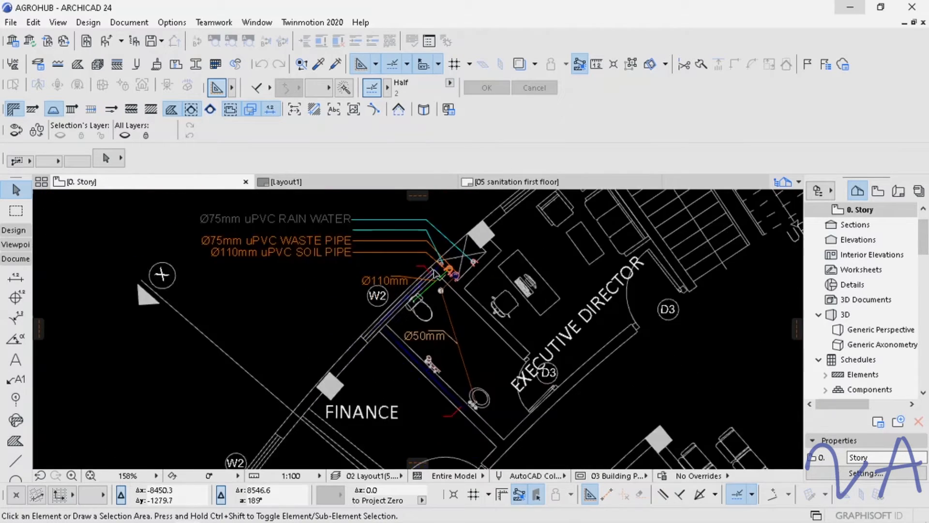
scroll("down", 3)
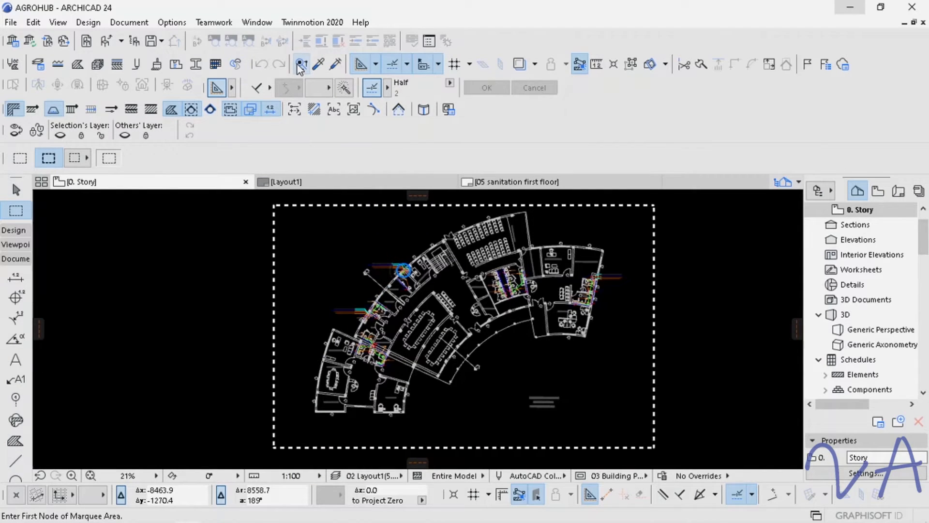
Step: Start a Find & Select search limited to Line elements
left_click(302, 64)
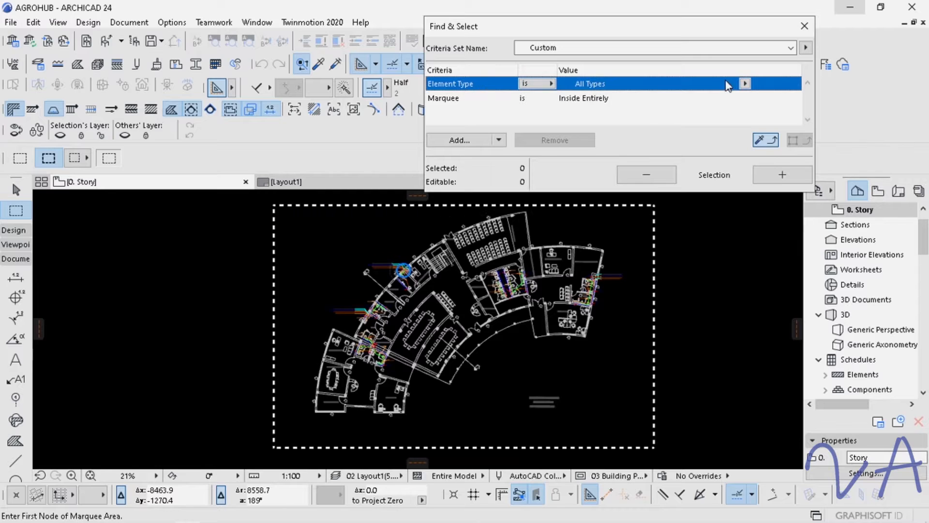
left_click(745, 83)
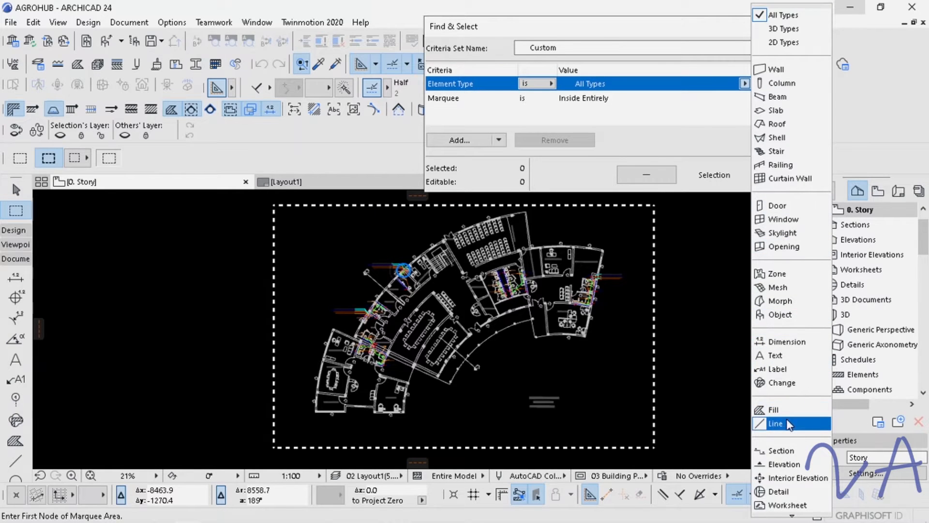
left_click(776, 422)
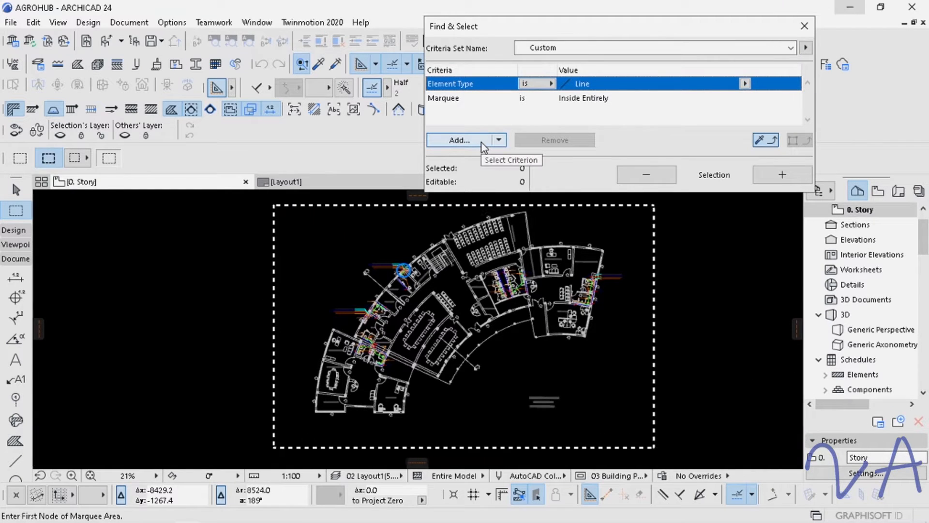
Step: Add the criterion Line Pen = 170 and add the 100 matching lines to the selection
left_click(459, 140)
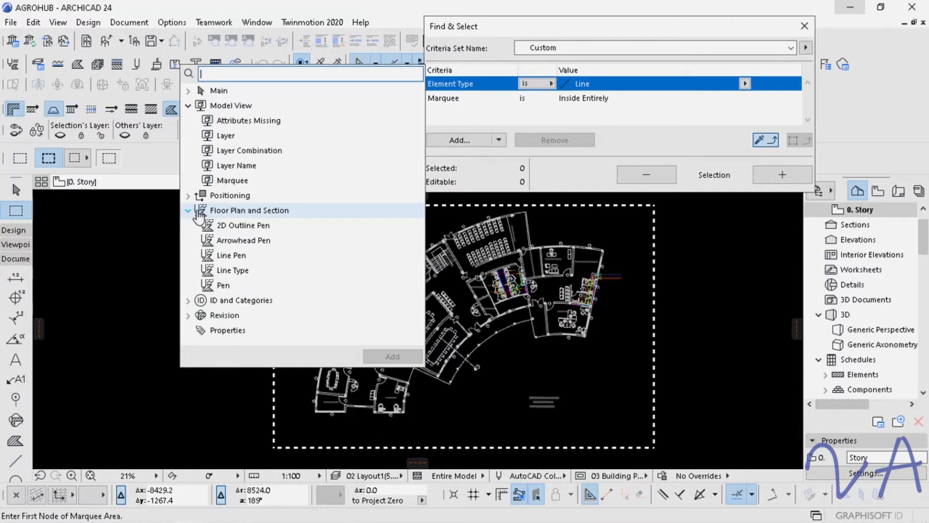
left_click(231, 255)
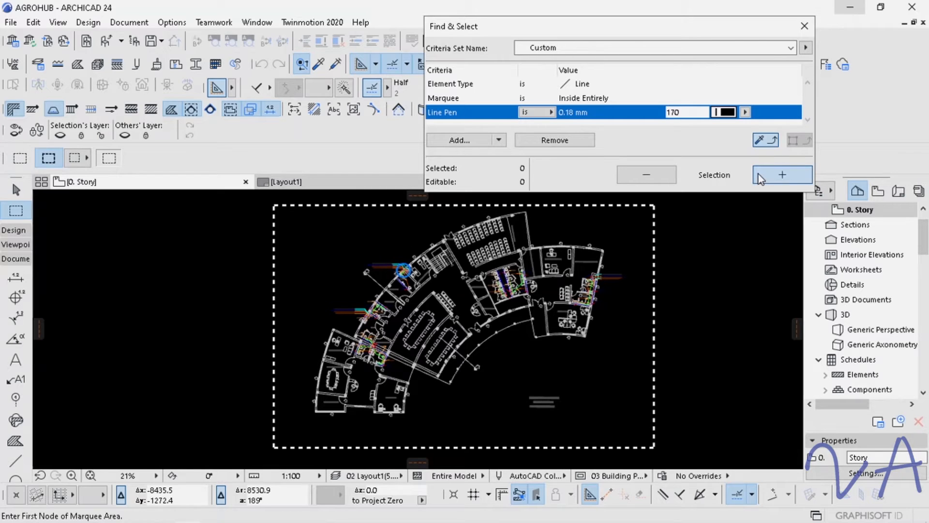
left_click(782, 174)
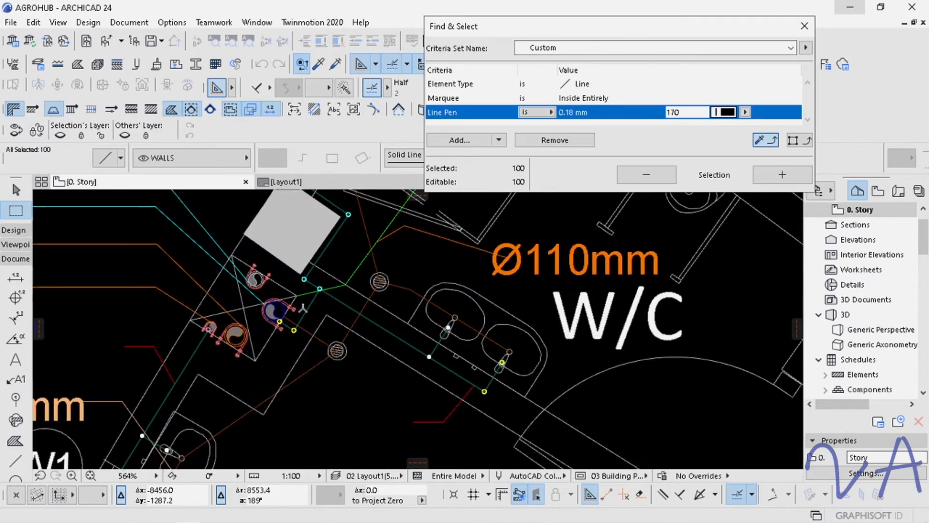
Step: Inspect the selected pipe lines, then close Find & Select keeping the 100 lines selected
scroll("down", 3)
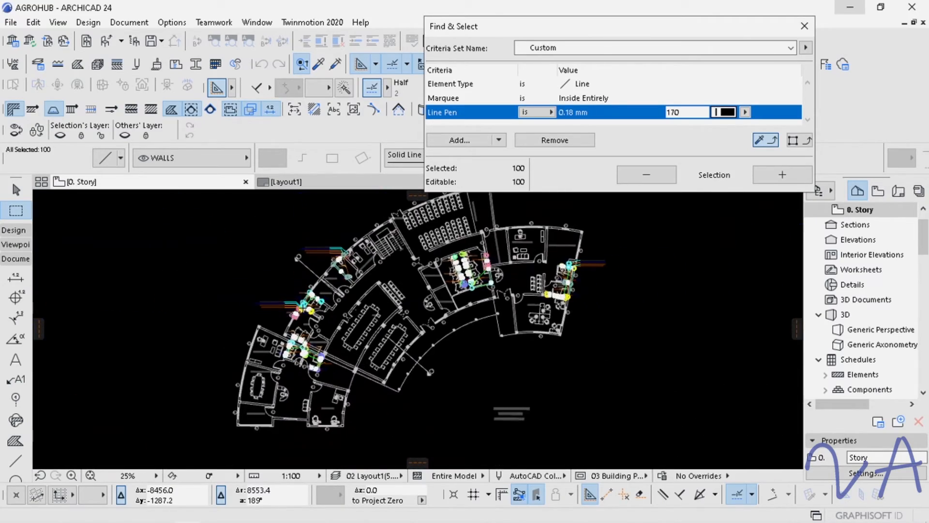
scroll("down", 3)
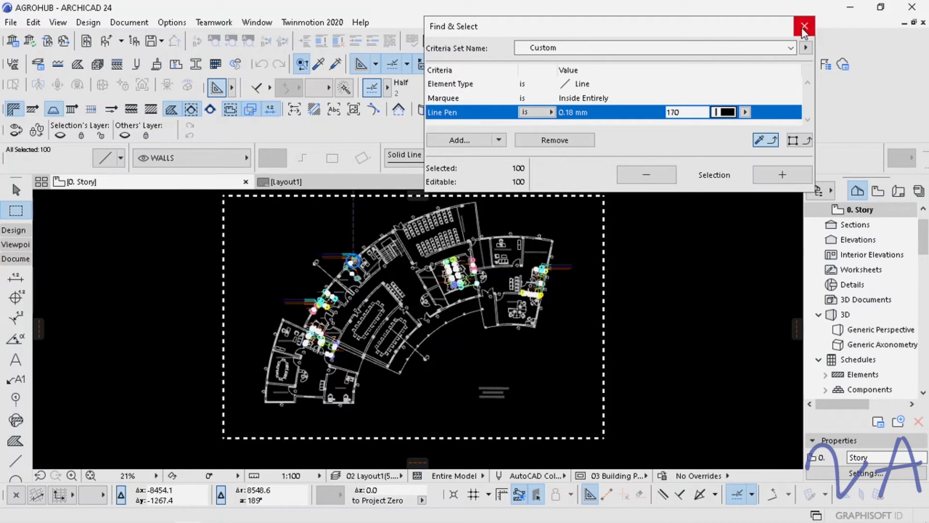
left_click(803, 27)
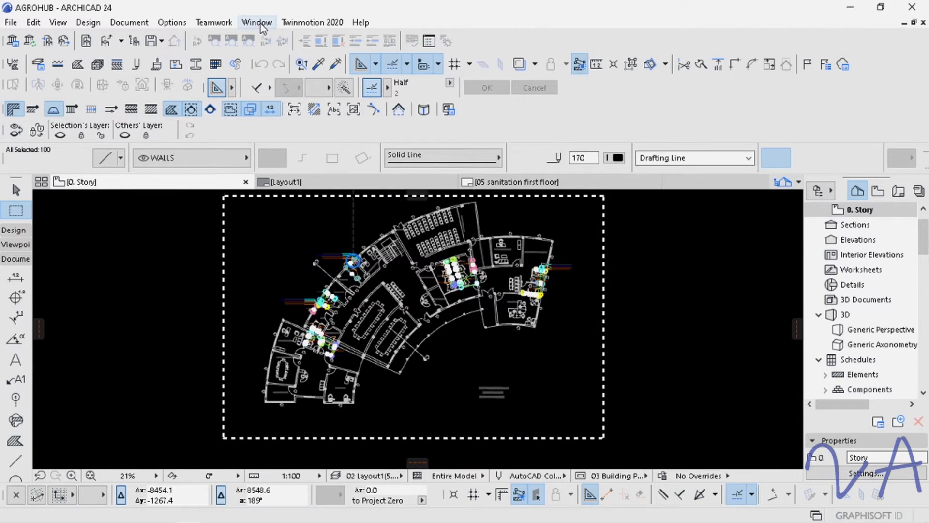
Step: Show the Element Information palette listing each line's length, enlarged, and start saving it as tabbed text
left_click(256, 23)
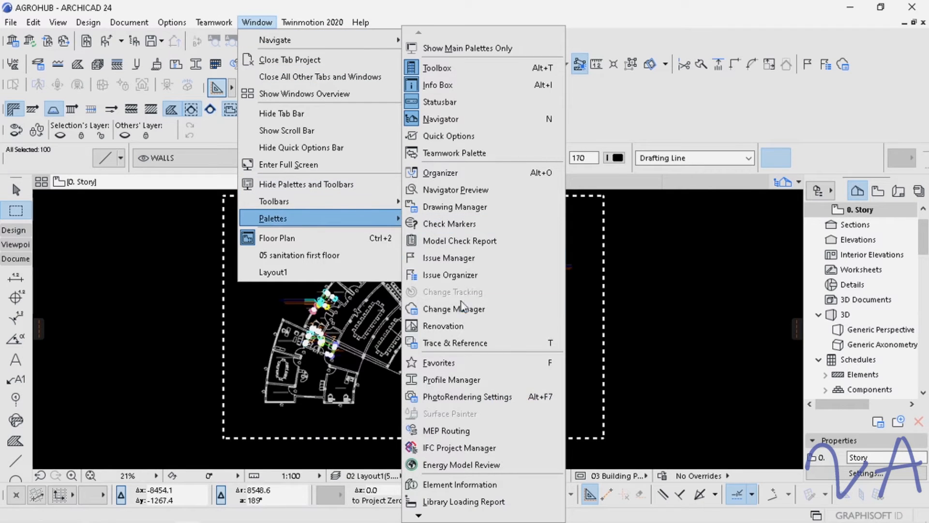
mouse_move(459, 484)
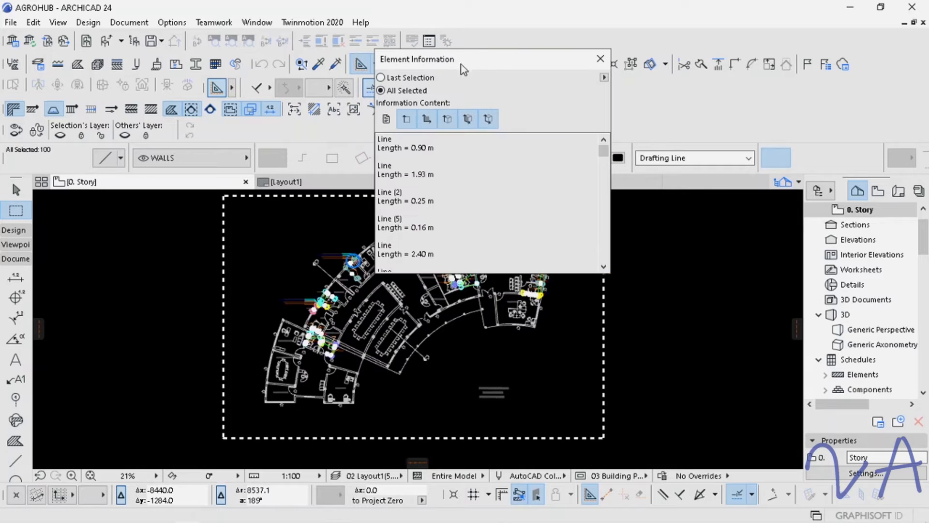
mouse_move(430, 149)
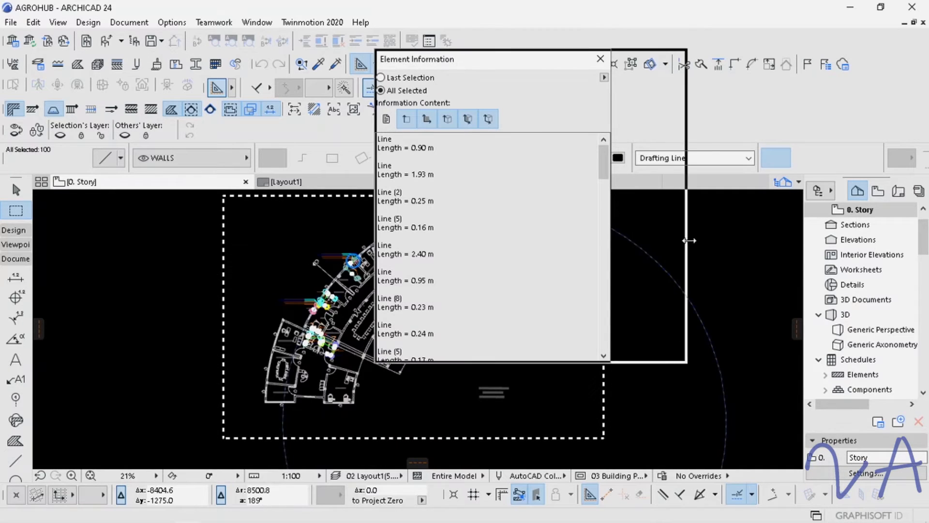
left_click(680, 78)
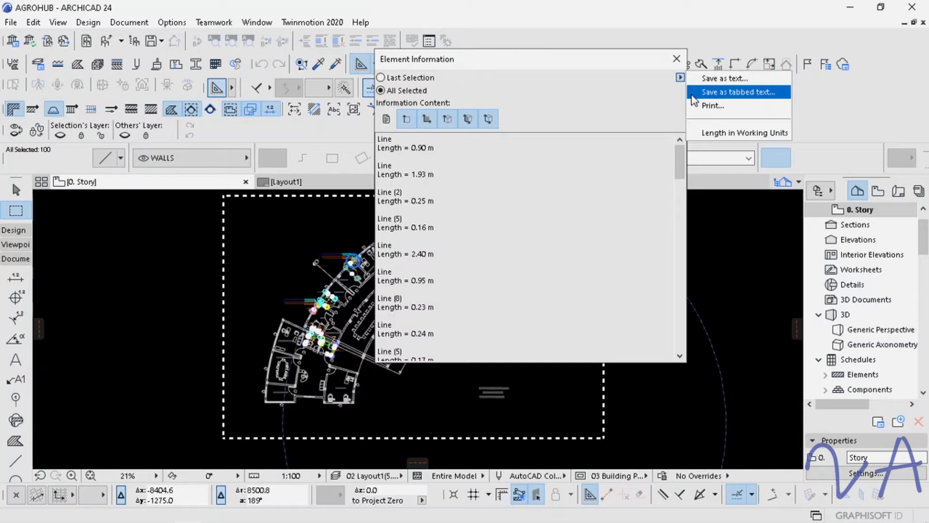
left_click(737, 92)
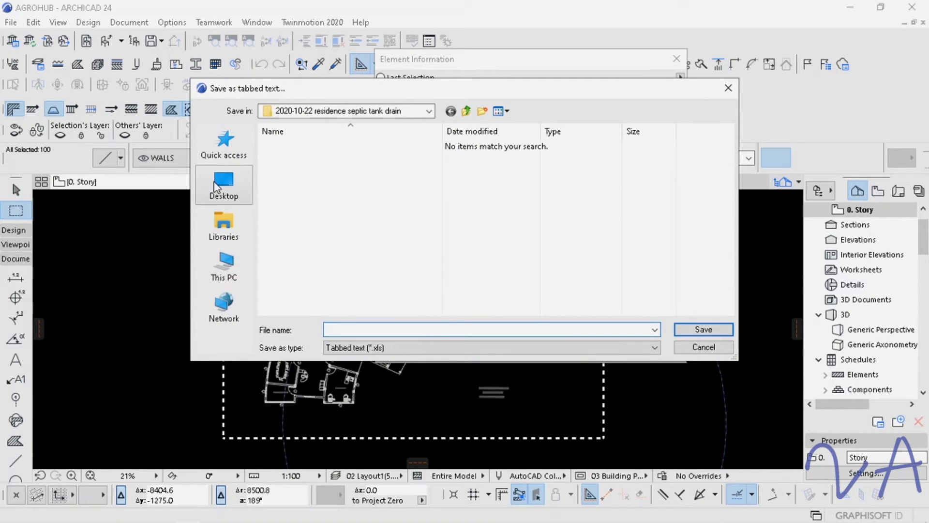
Step: Save the length list to the Desktop as 'sh…' tabbed text (.xls), then minimize ARCHICAD
left_click(224, 184)
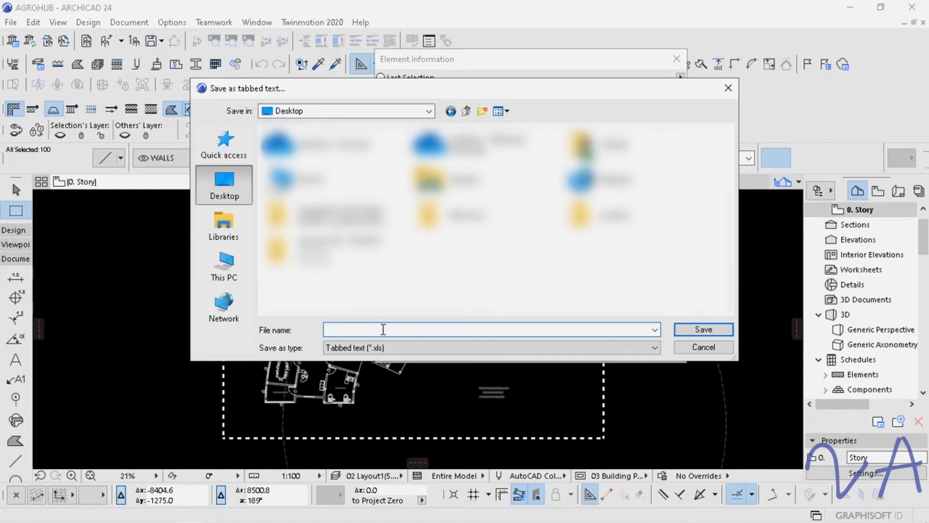
type("sh")
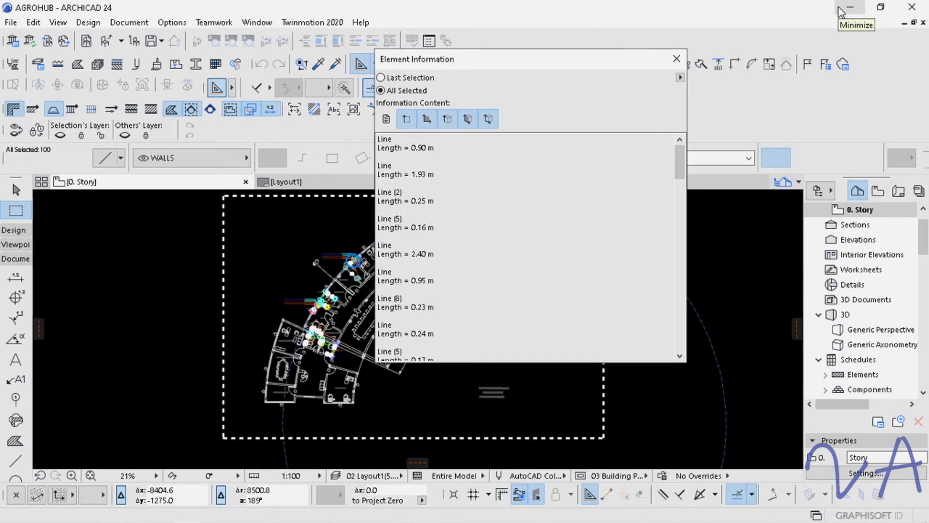
left_click(848, 7)
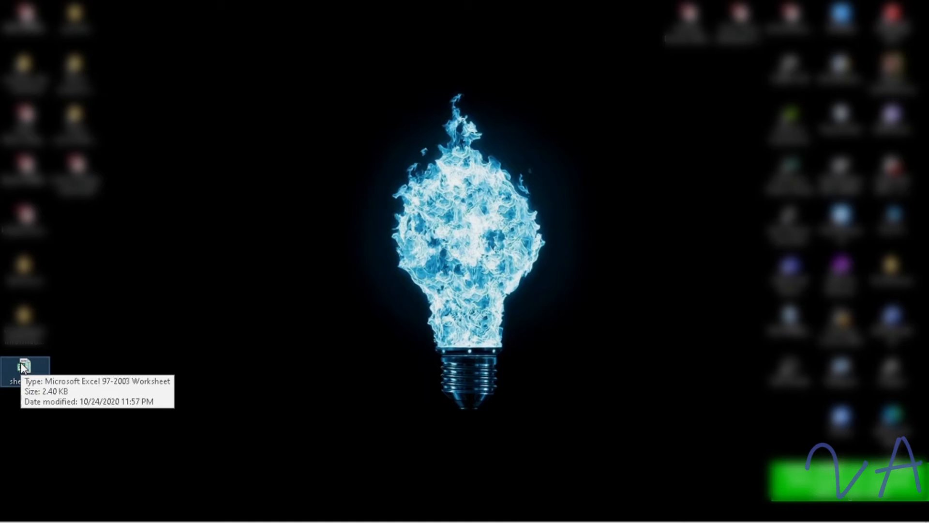
Step: Open the exported sheet.xls from the desktop in Excel
double_click(25, 365)
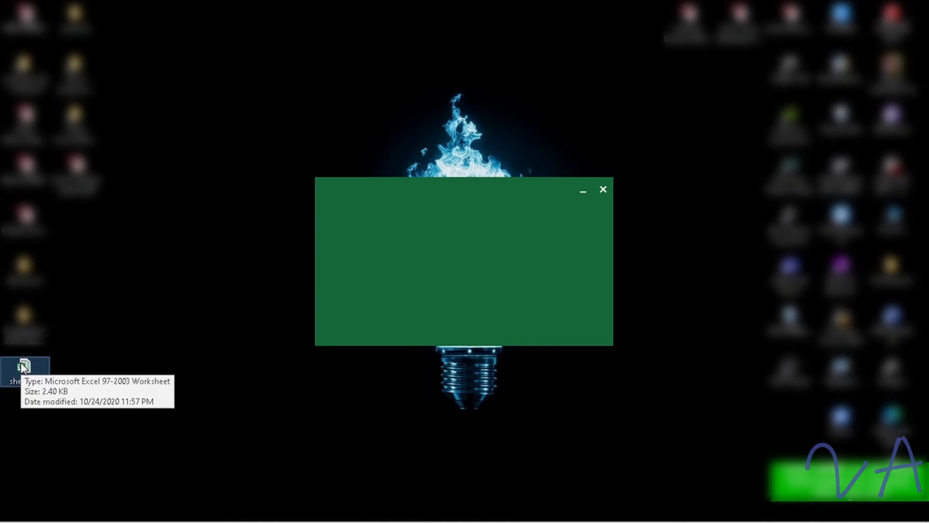
double_click(25, 366)
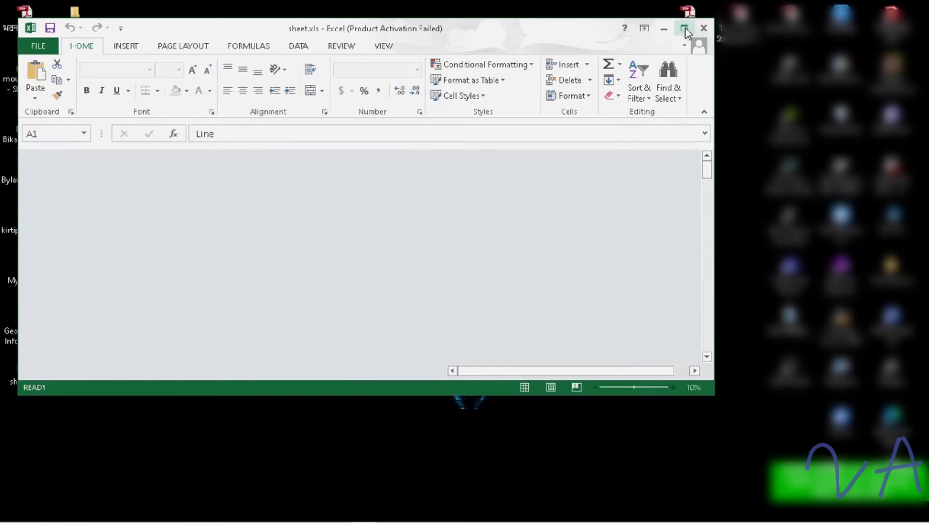
Step: Maximize Excel and scroll the column B lengths, whose status-bar SUM reads 51.44
left_click(684, 28)
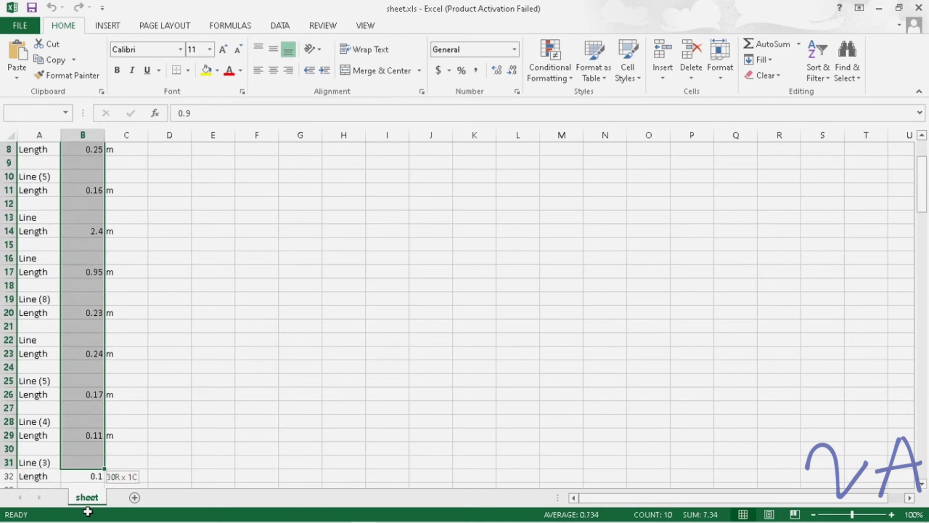
scroll("down", 3)
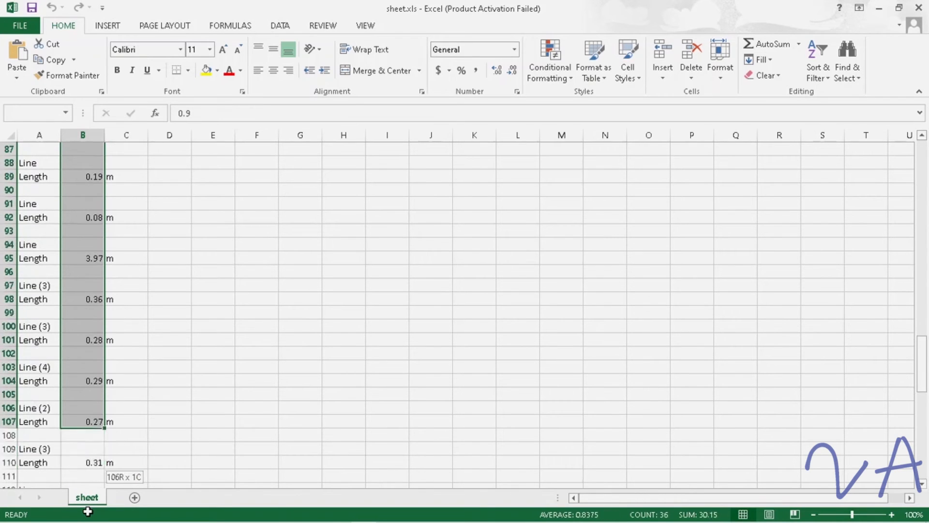
scroll("down", 3)
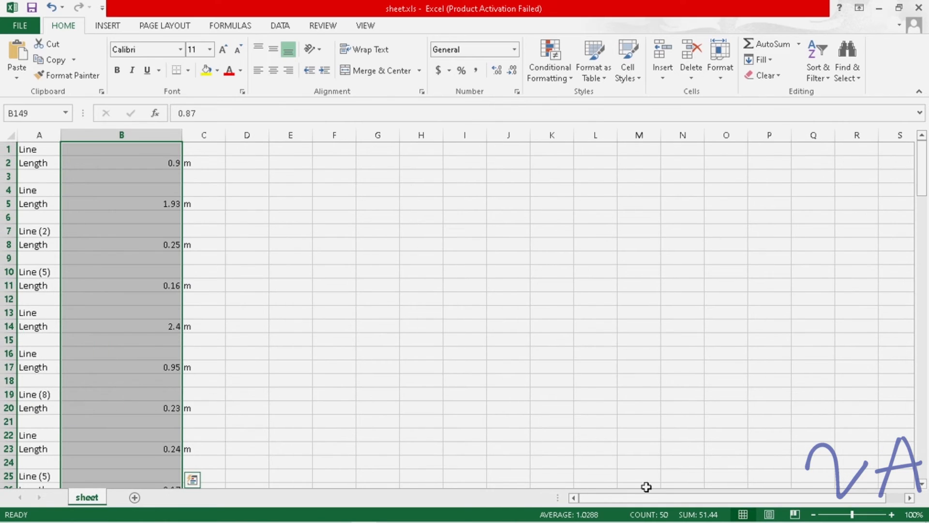
mouse_move(679, 454)
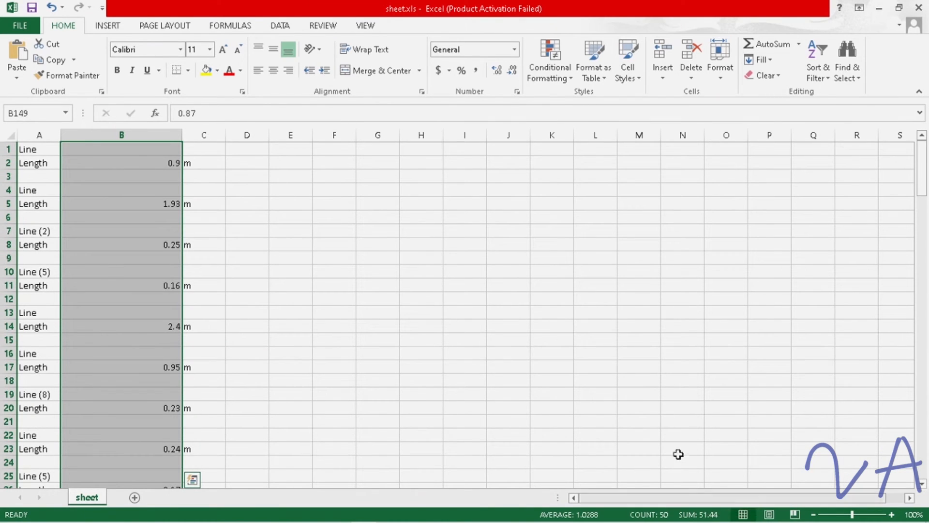
mouse_move(272, 352)
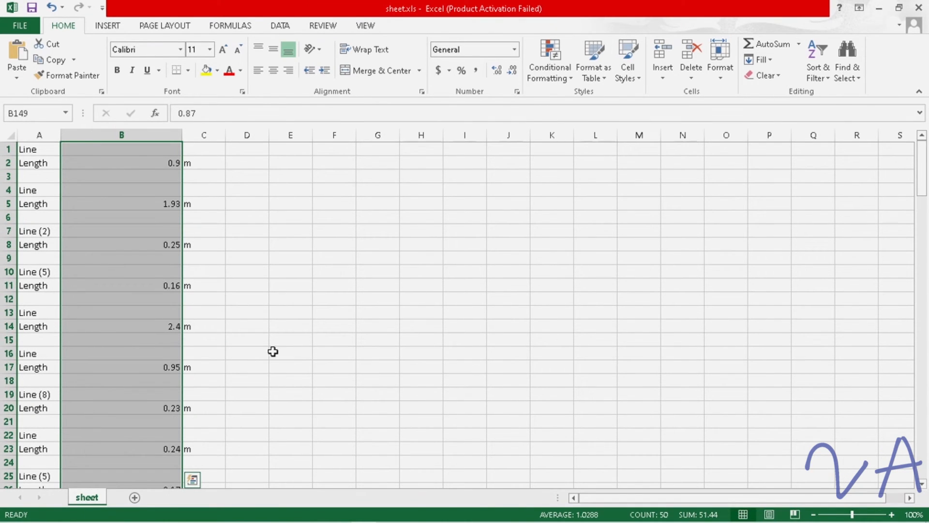